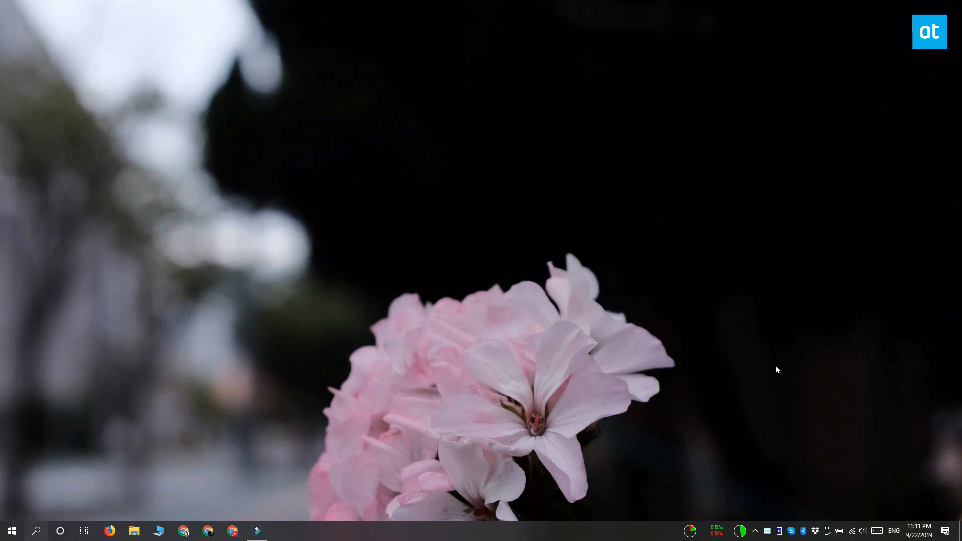
Step: Search Start for 'windows defe' and launch the Windows Security app
{"action": "type", "text": "windows defe"}
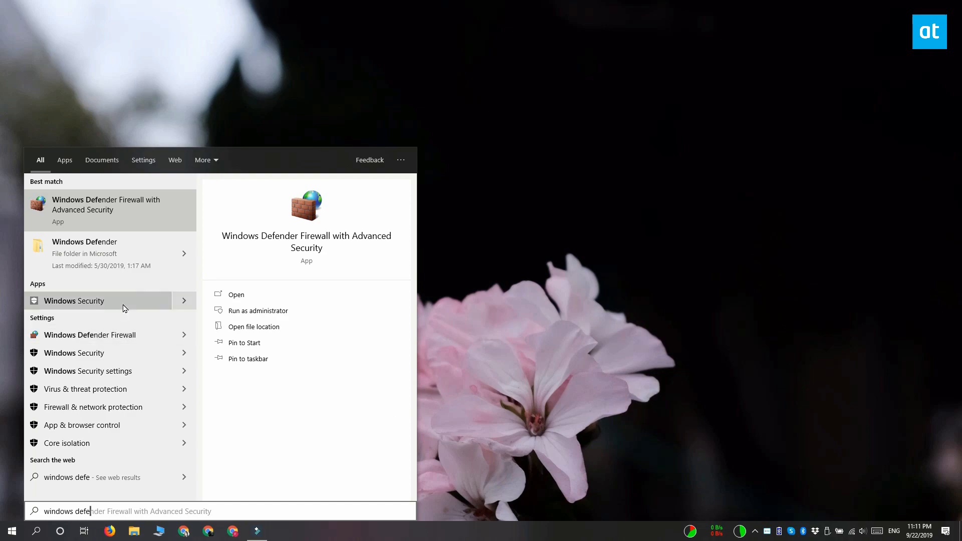
{"action": "left_click", "coordinate": [73, 301]}
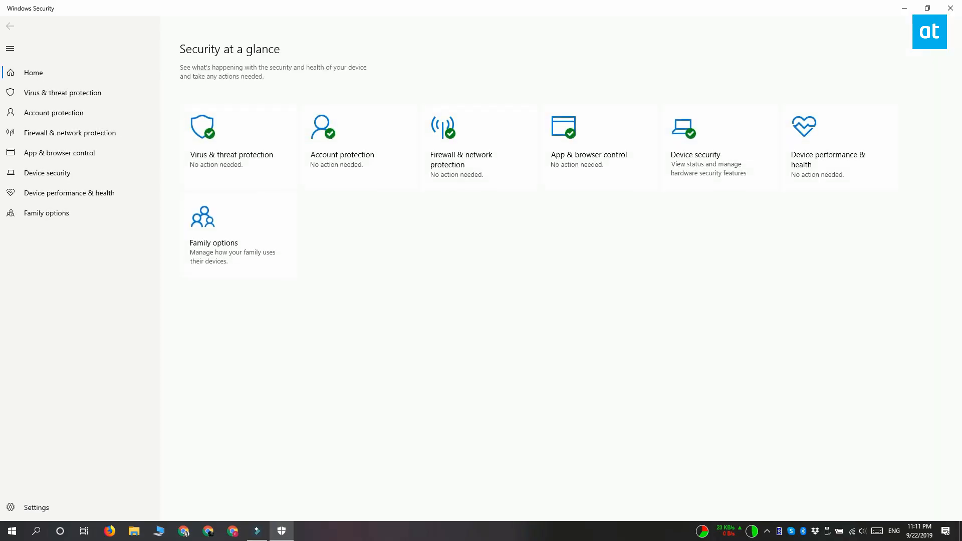
{"action": "mouse_move", "coordinate": [19, 380]}
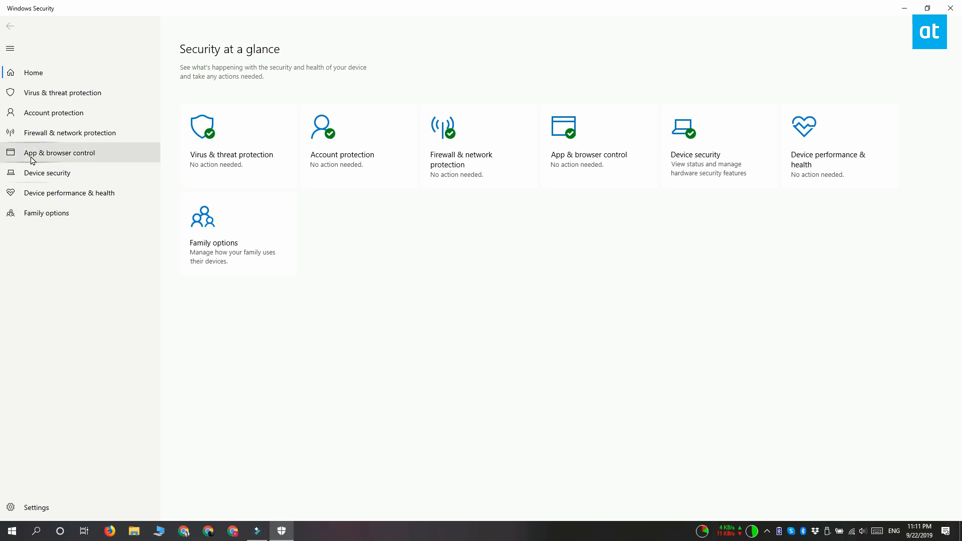
Step: Go to App & browser control and scroll to its Exploit protection section
{"action": "left_click", "coordinate": [58, 152]}
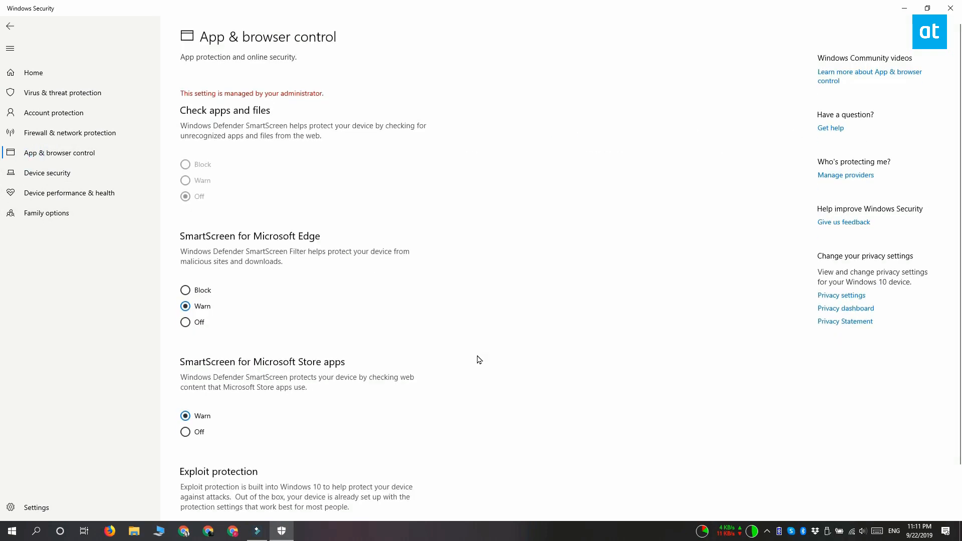
{"action": "scroll", "scroll_direction": "down", "scroll_amount": 3}
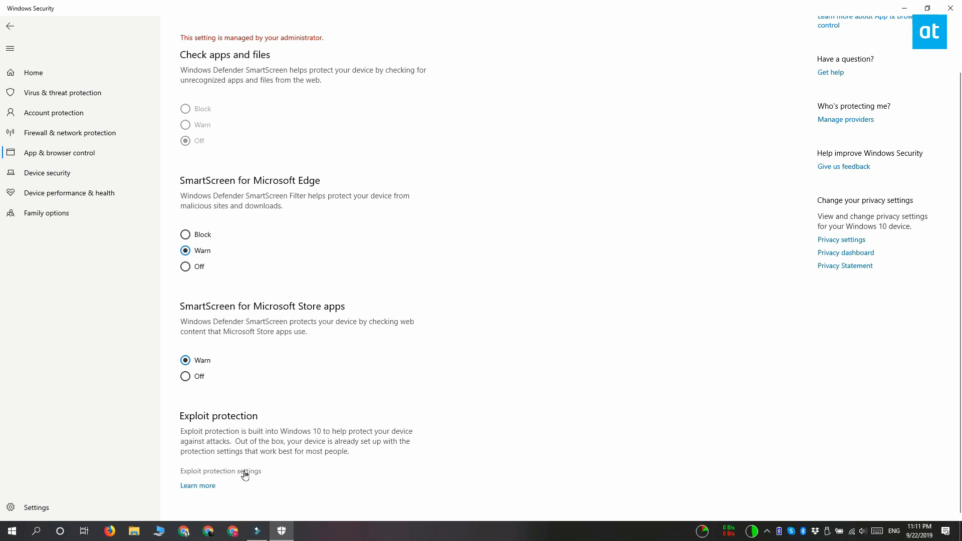
Step: Enter Exploit protection settings and show the Program settings list
{"action": "left_click", "coordinate": [220, 470]}
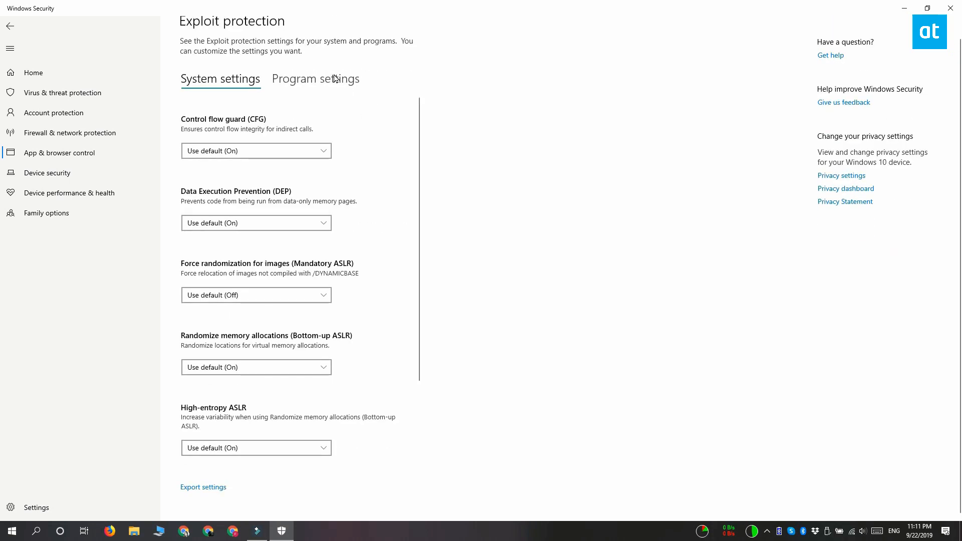
{"action": "left_click", "coordinate": [315, 79]}
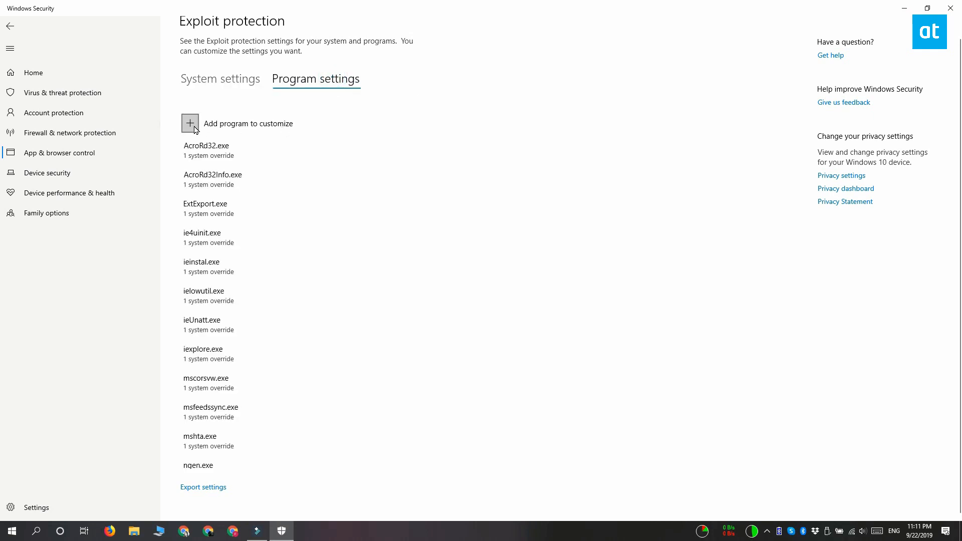
Step: Add C:\Windows\notepad.exe by exact file path to the customized programs list
{"action": "left_click", "coordinate": [189, 123]}
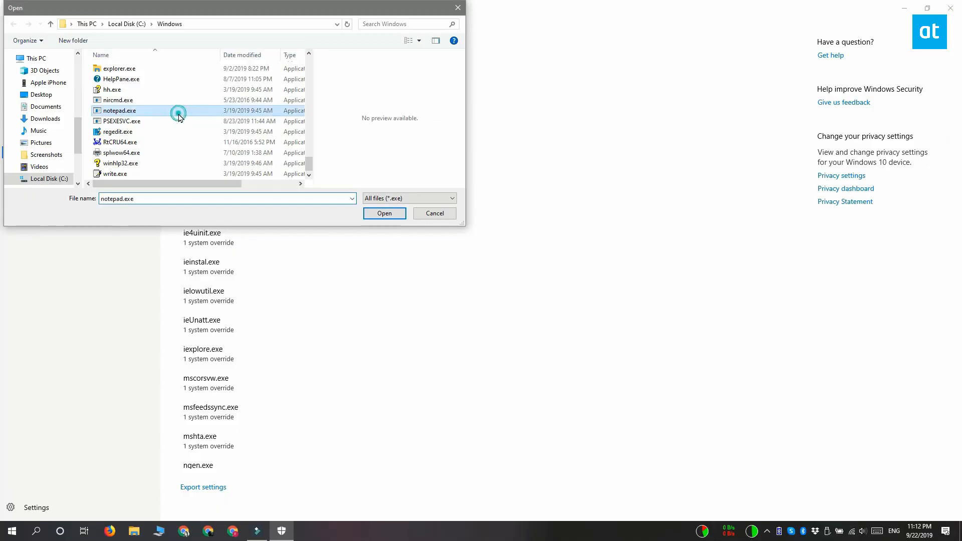
{"action": "left_click", "coordinate": [385, 214]}
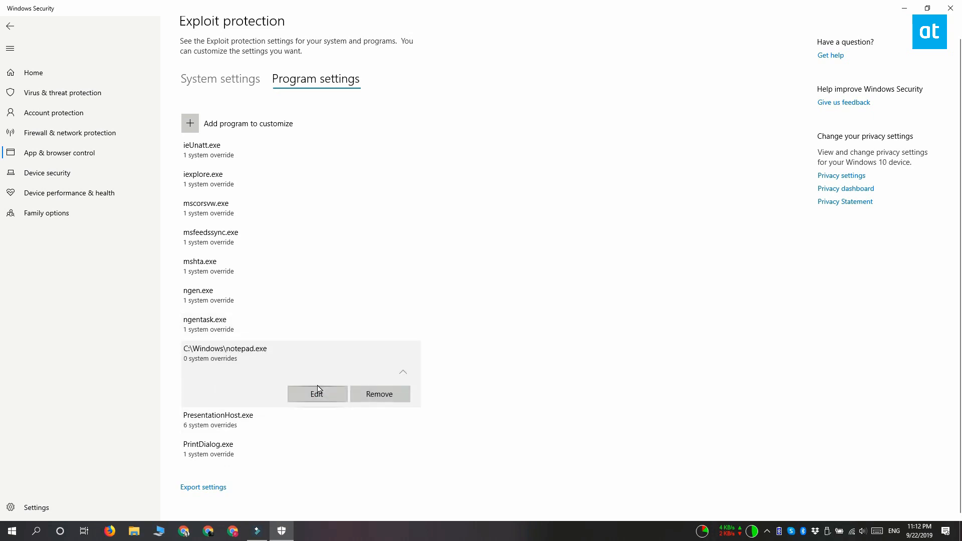
Step: Edit notepad.exe's program settings and review its full list of exploit mitigations
{"action": "left_click", "coordinate": [316, 393]}
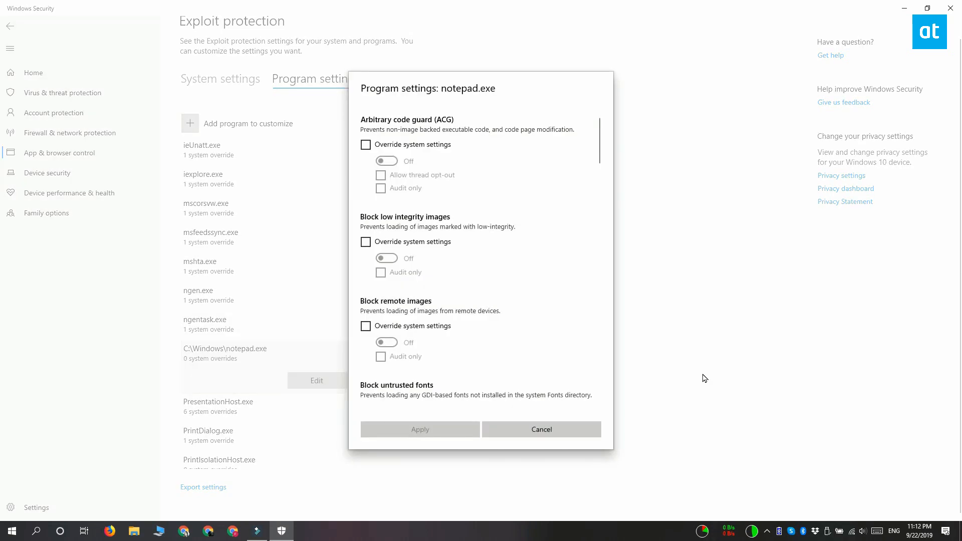
{"action": "mouse_move", "coordinate": [550, 354]}
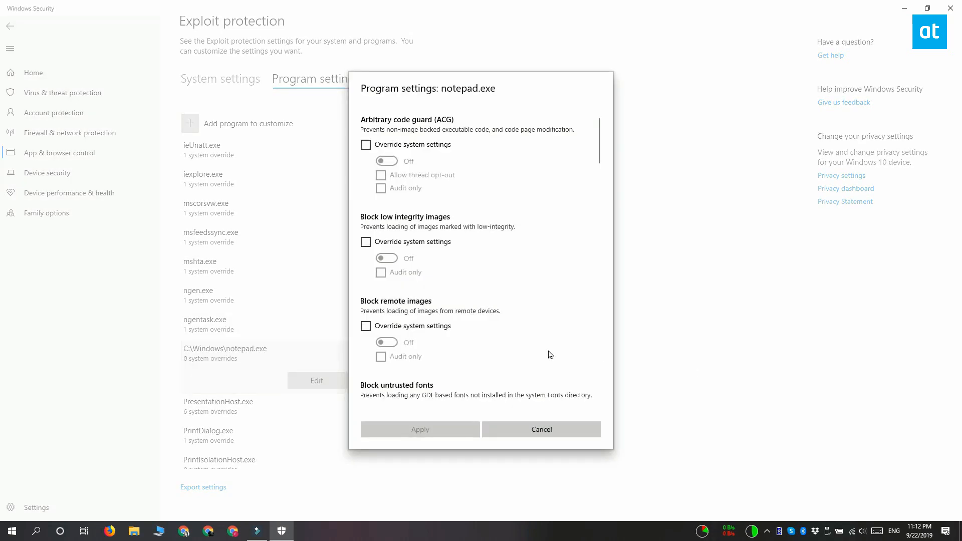
{"action": "scroll", "scroll_direction": "down", "scroll_amount": 3}
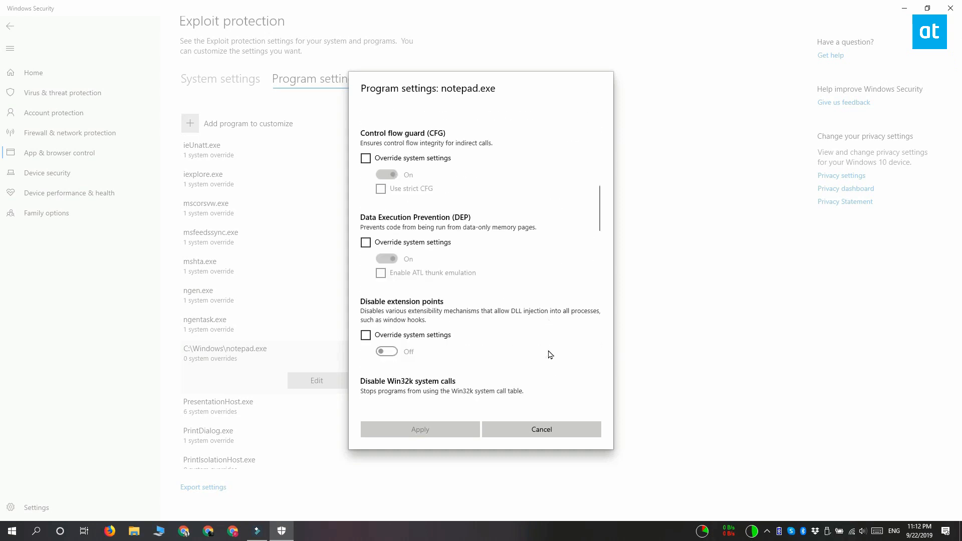
{"action": "scroll", "scroll_direction": "down", "scroll_amount": 3}
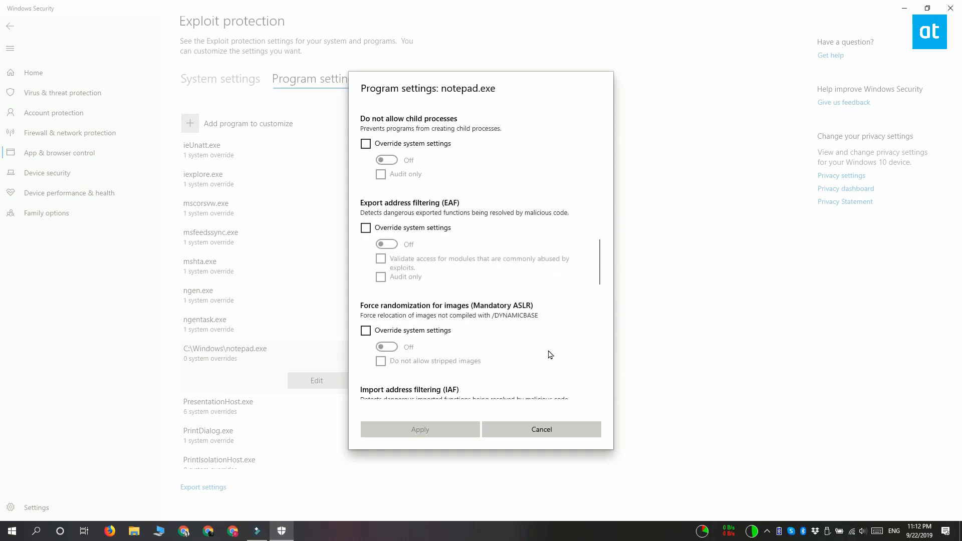
{"action": "scroll", "scroll_direction": "down", "scroll_amount": 3}
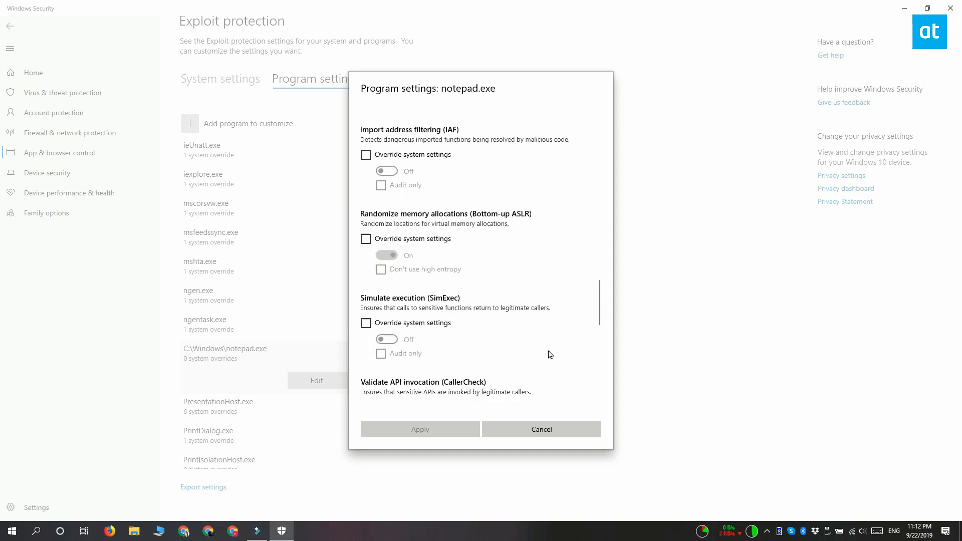
{"action": "scroll", "scroll_direction": "down", "scroll_amount": 3}
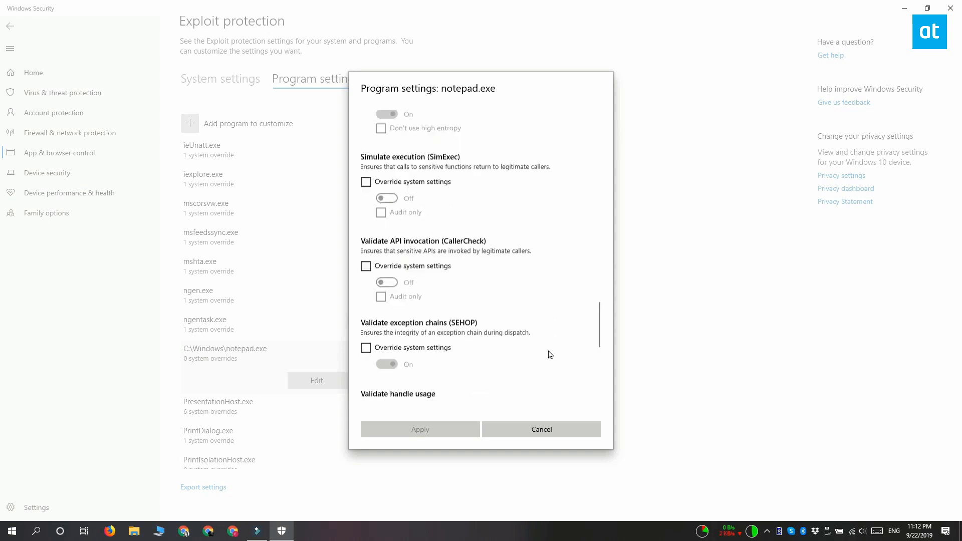
{"action": "scroll", "scroll_direction": "down", "scroll_amount": 3}
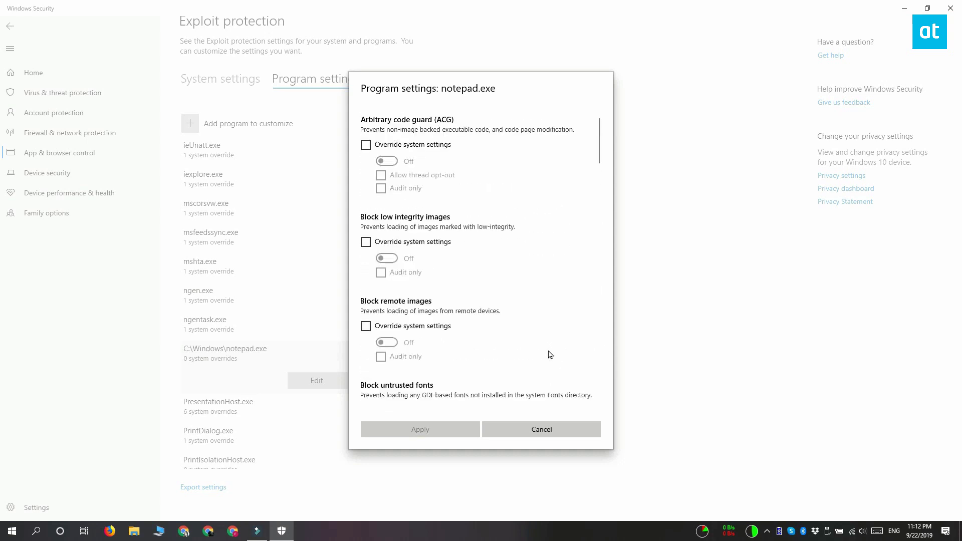
Step: Override system settings for Arbitrary code guard (ACG) on notepad.exe and turn it On
{"action": "left_click", "coordinate": [364, 144]}
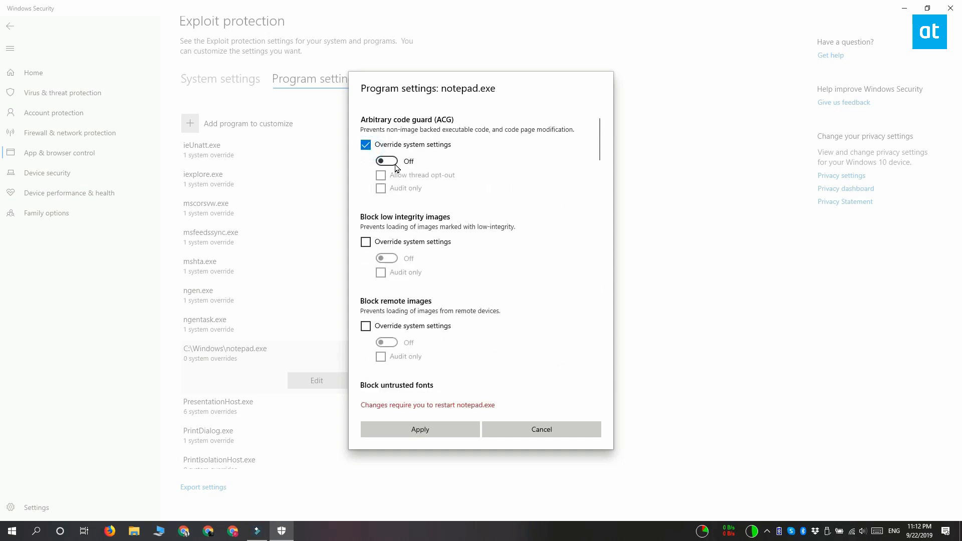
{"action": "left_click", "coordinate": [387, 161]}
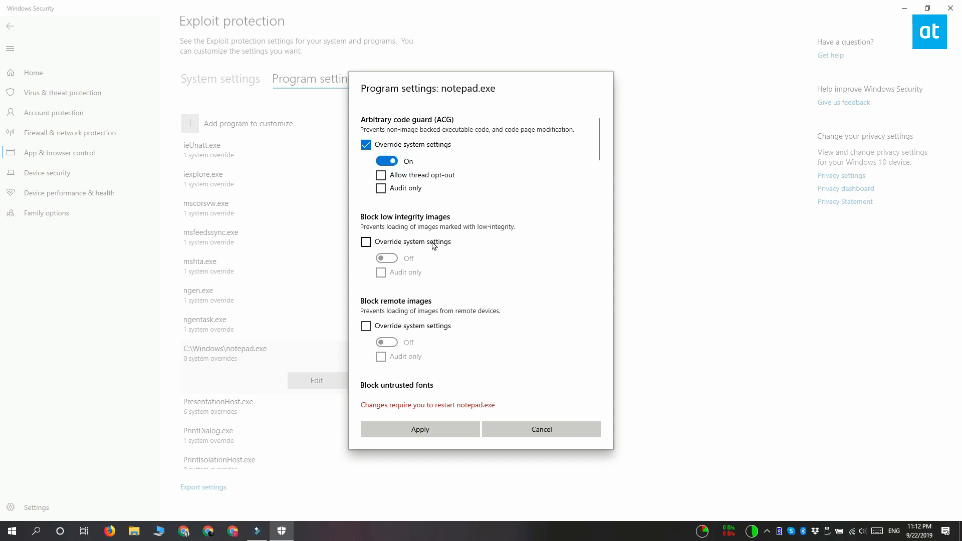